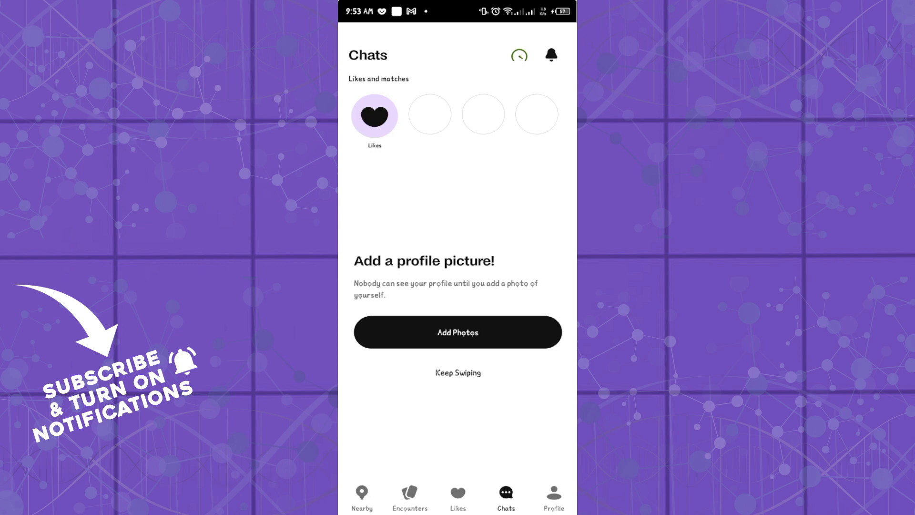
Go to the own profile page from the bottom navigation bar.
click(505, 493)
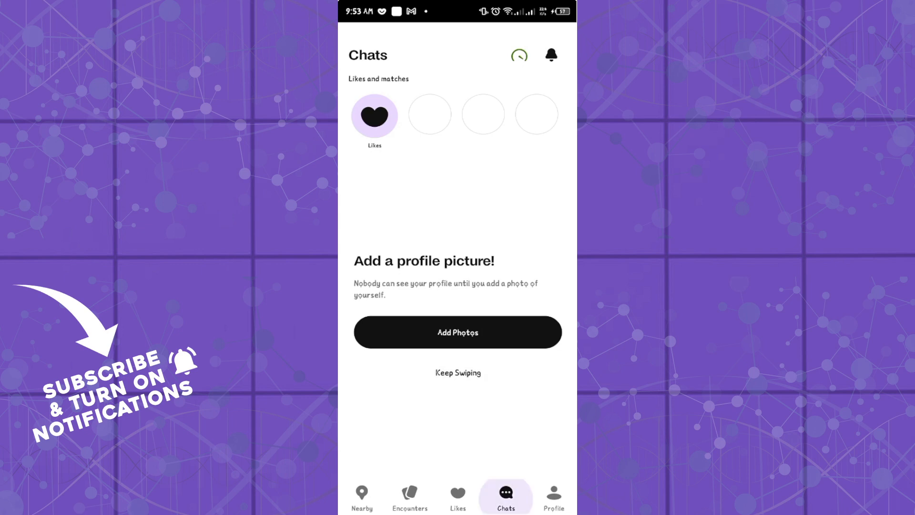
click(553, 498)
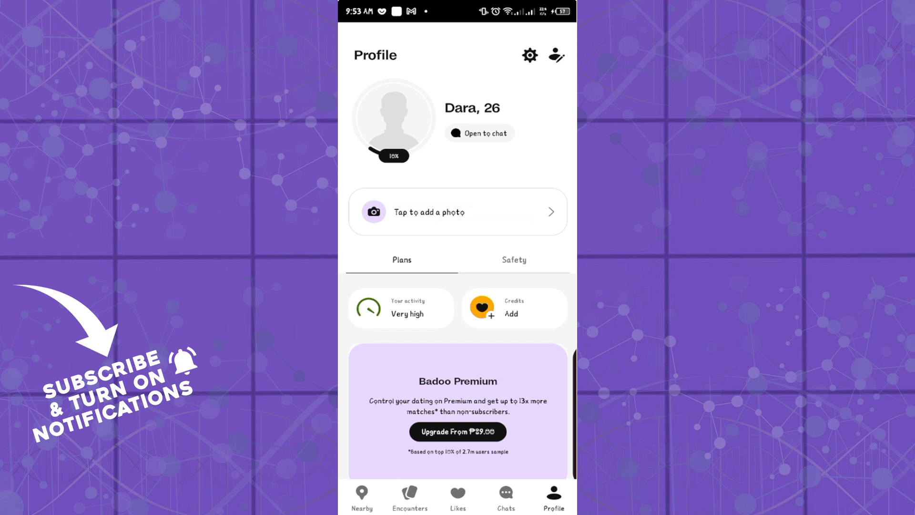
Return to the Chats section, which asks for a profile picture first.
click(505, 495)
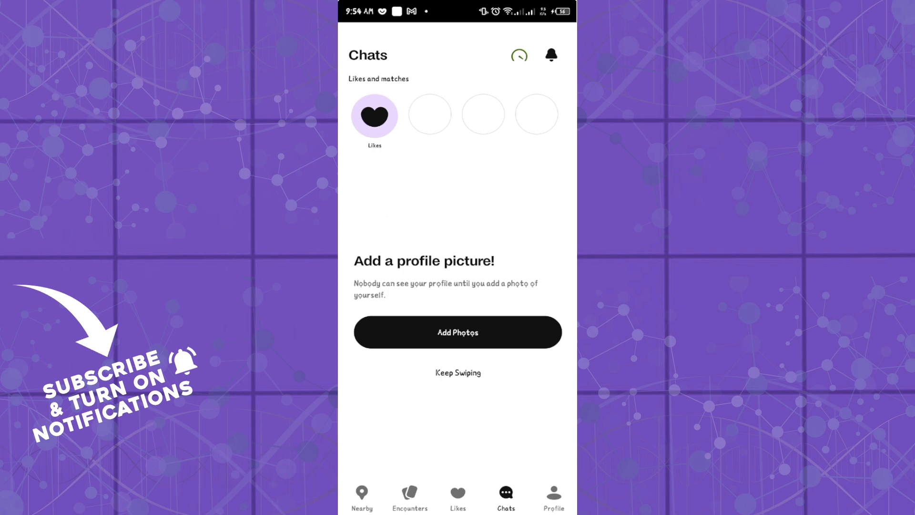
Add two photos from the phone gallery via Add Photos > Your photos and submit them.
click(457, 332)
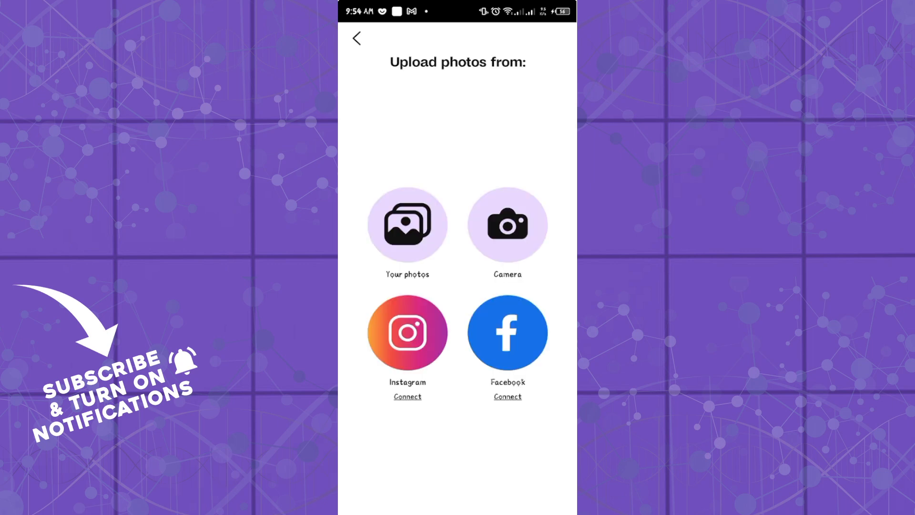
click(407, 225)
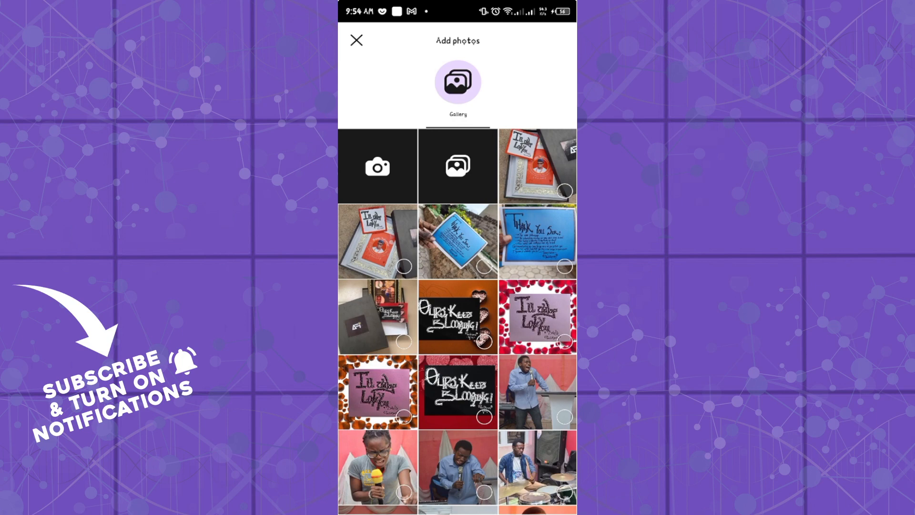
click(538, 240)
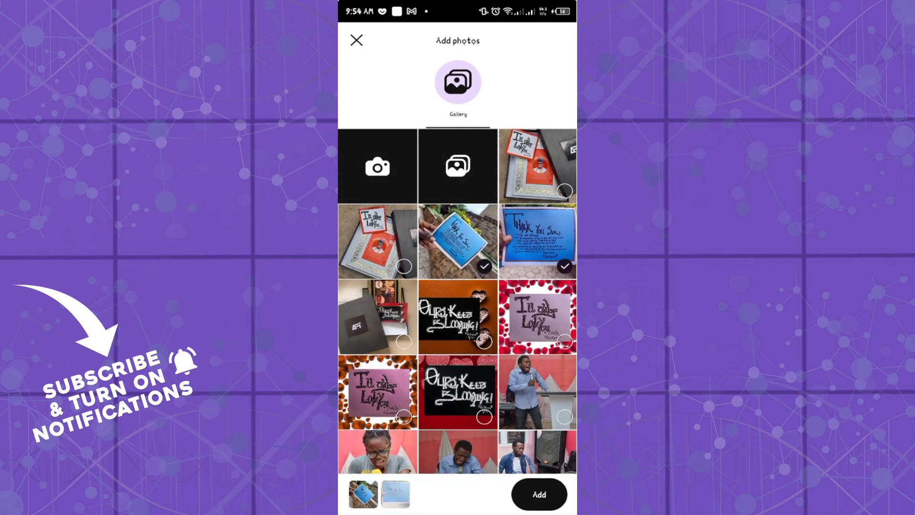
click(539, 494)
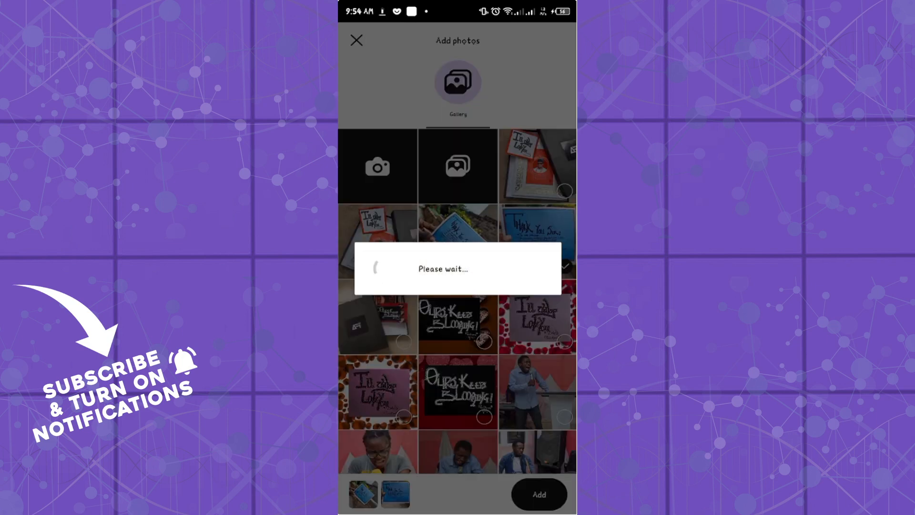